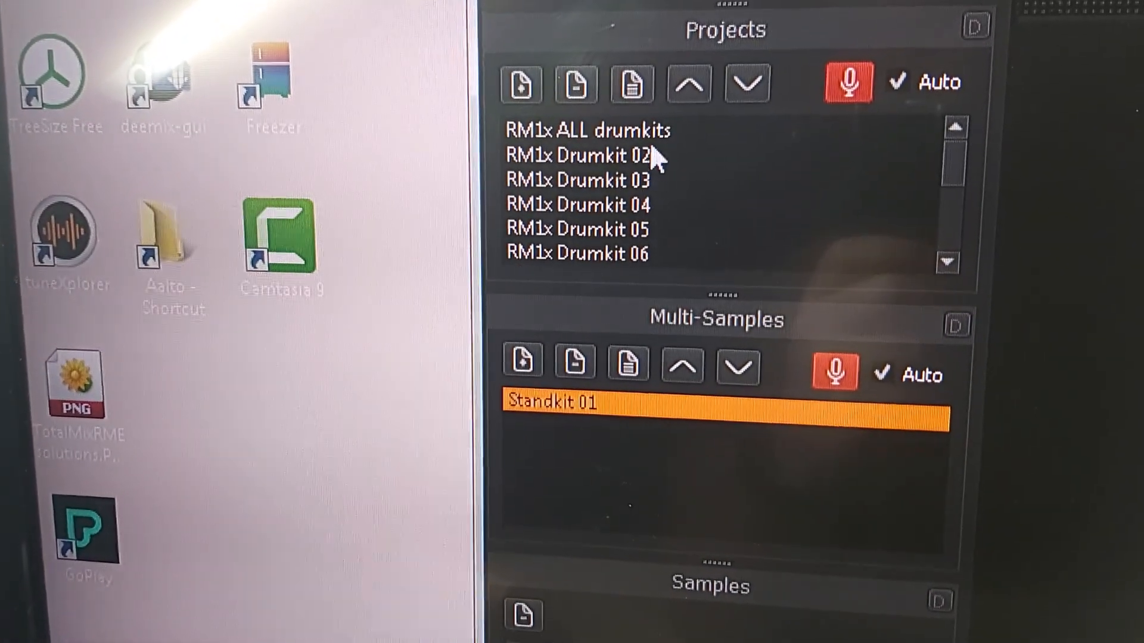
# Step: Keep the Standkit 01 sampling range at notes 16–84 with a step of 1
pyautogui.scroll(-3)
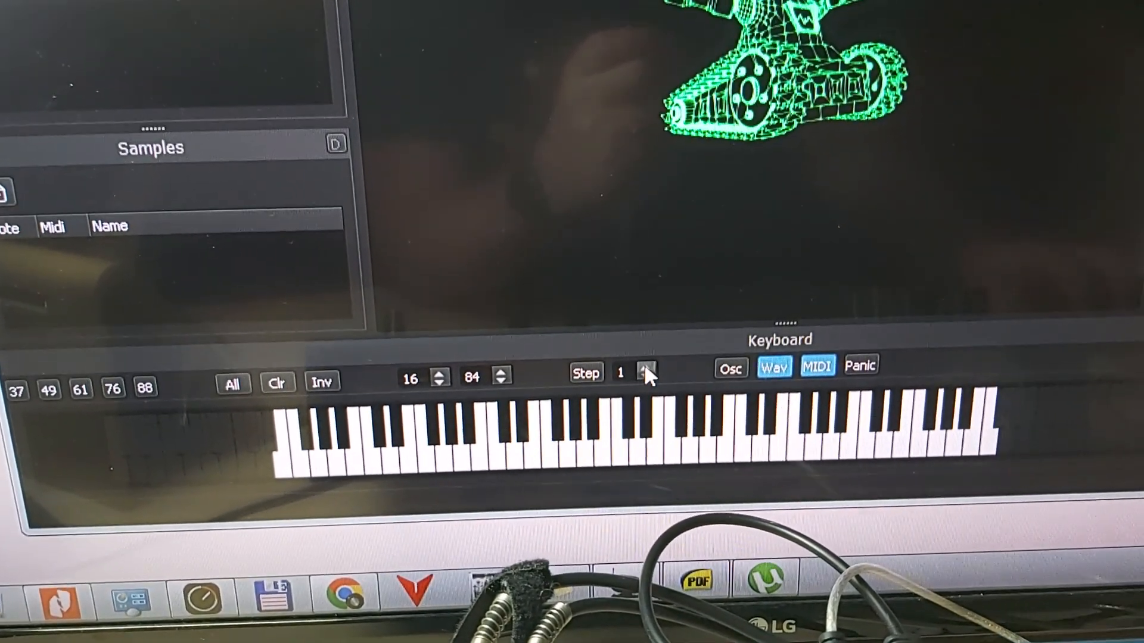
pyautogui.click(642, 375)
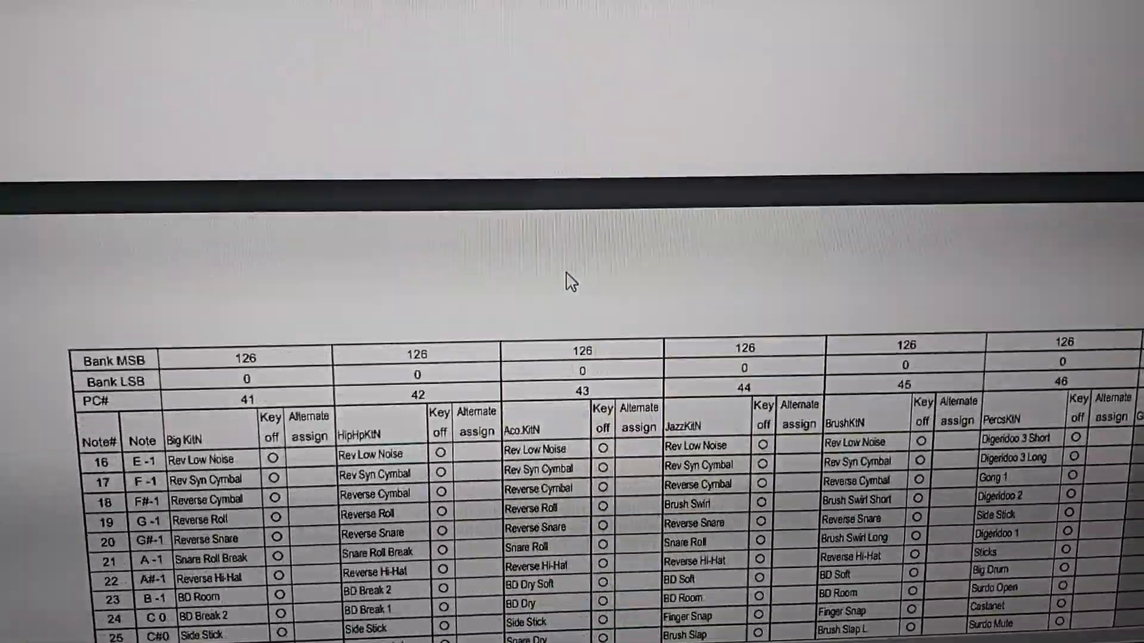
pyautogui.scroll(-3)
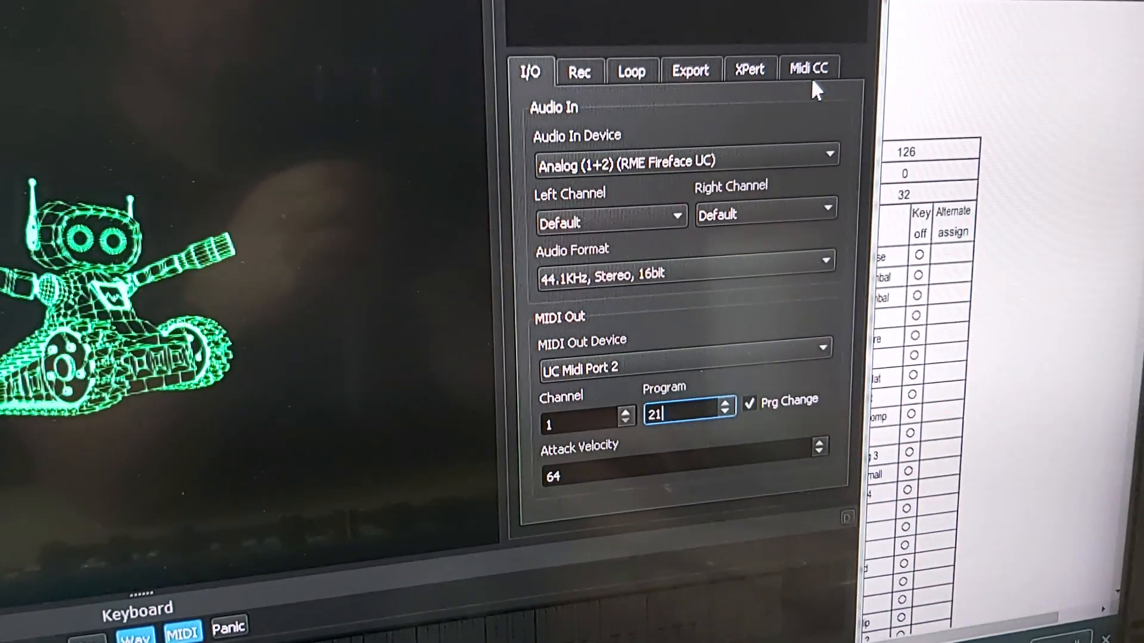
# Step: Switch to the Rec page of the recording settings for multi-sample 021
pyautogui.click(808, 68)
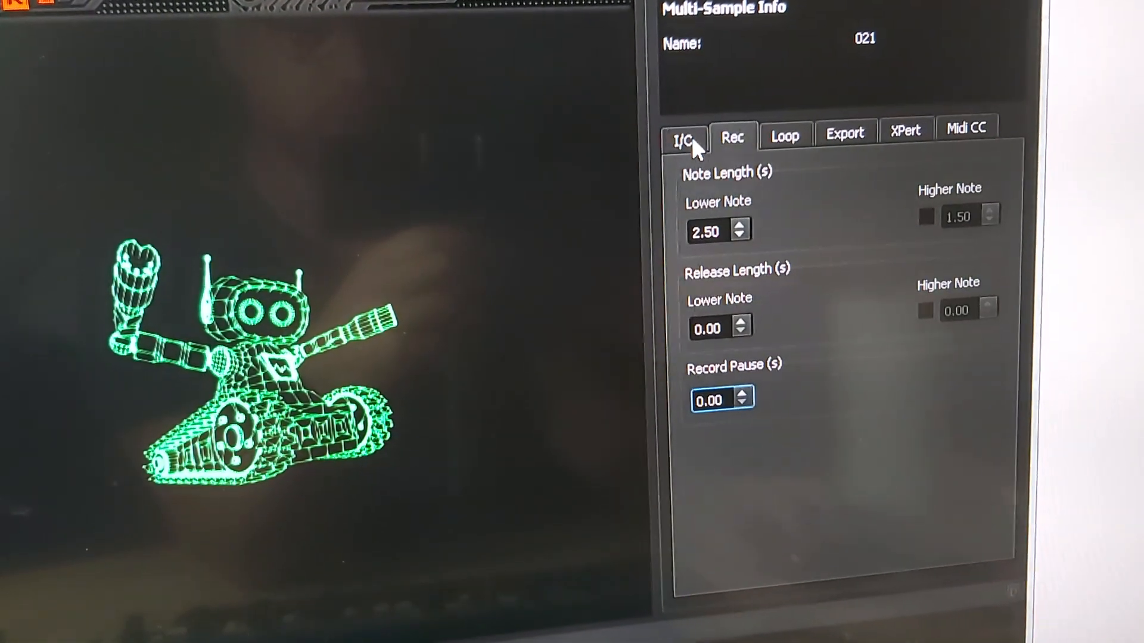
# Step: Return to the I/O device settings with 2.5 s notes, no release, no pause
pyautogui.click(688, 138)
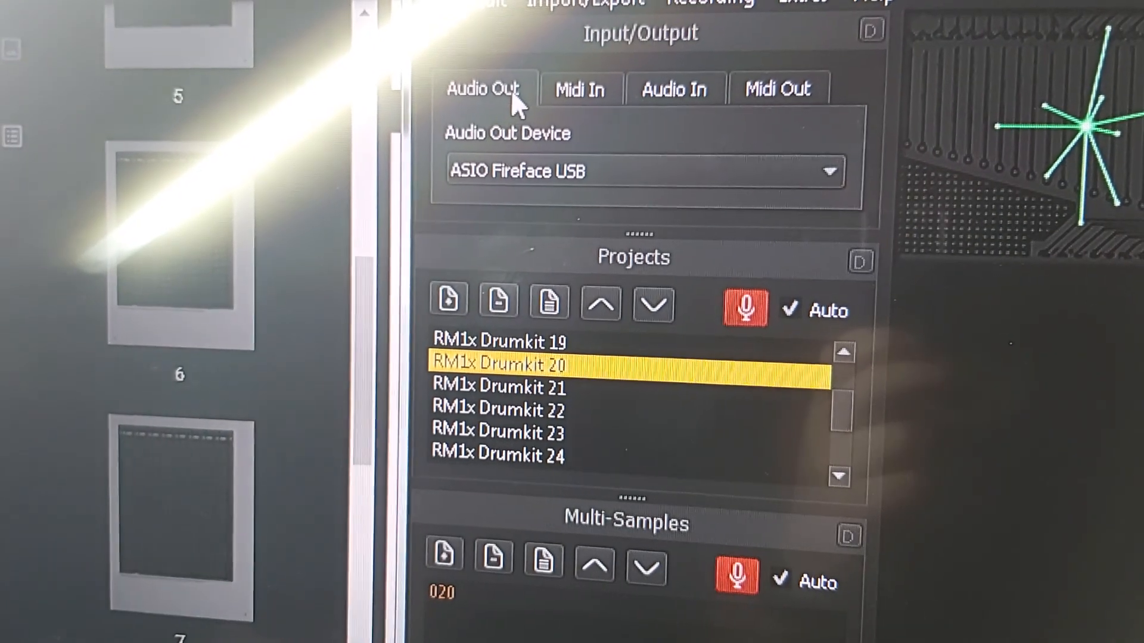
# Step: Check the audio output device for the RM1x drum kit project list
pyautogui.click(580, 90)
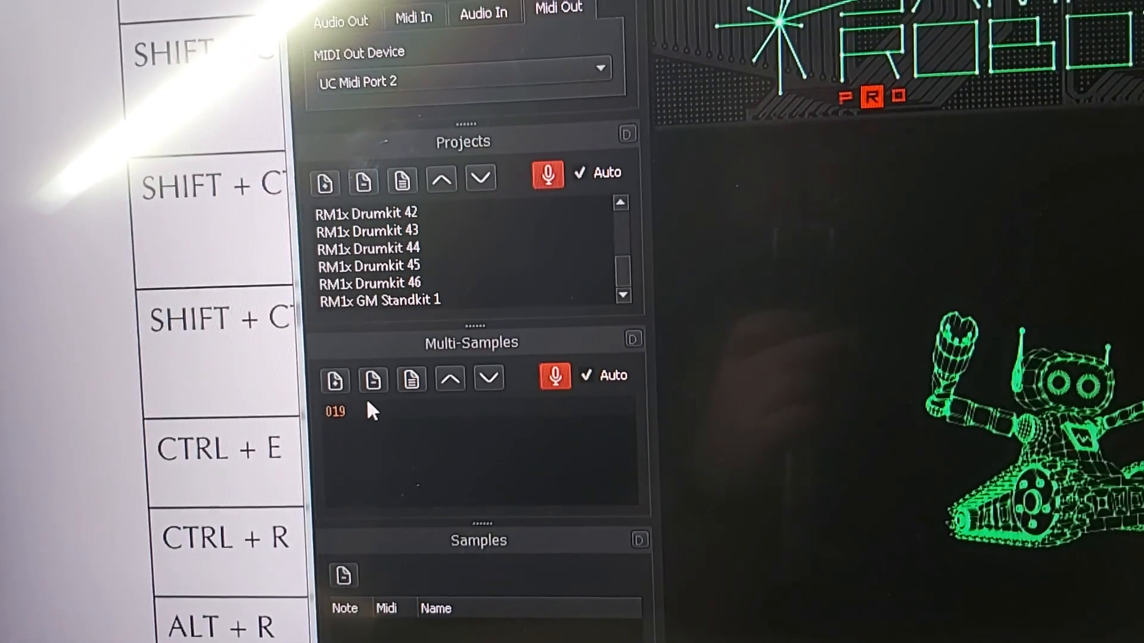
# Step: Show multi-sample 004's export settings, velocity range 0–127 with zero overlap
pyautogui.click(335, 412)
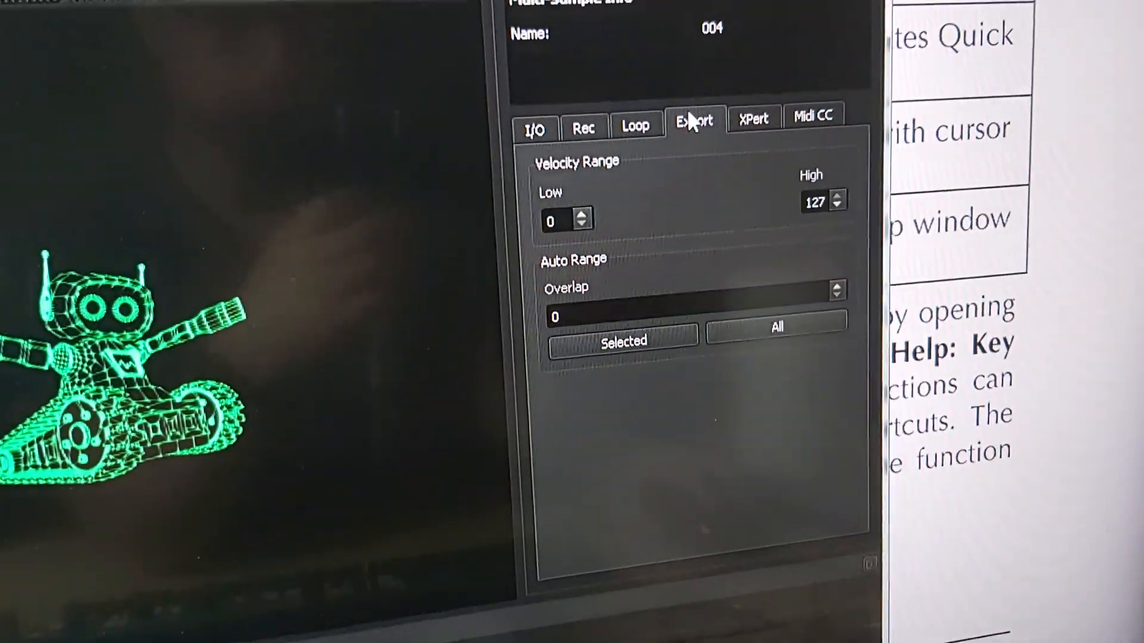
# Step: View the XPert settings: click/pop reduction, zero crossing, 21 ms latency, then the recording dialog
pyautogui.click(754, 119)
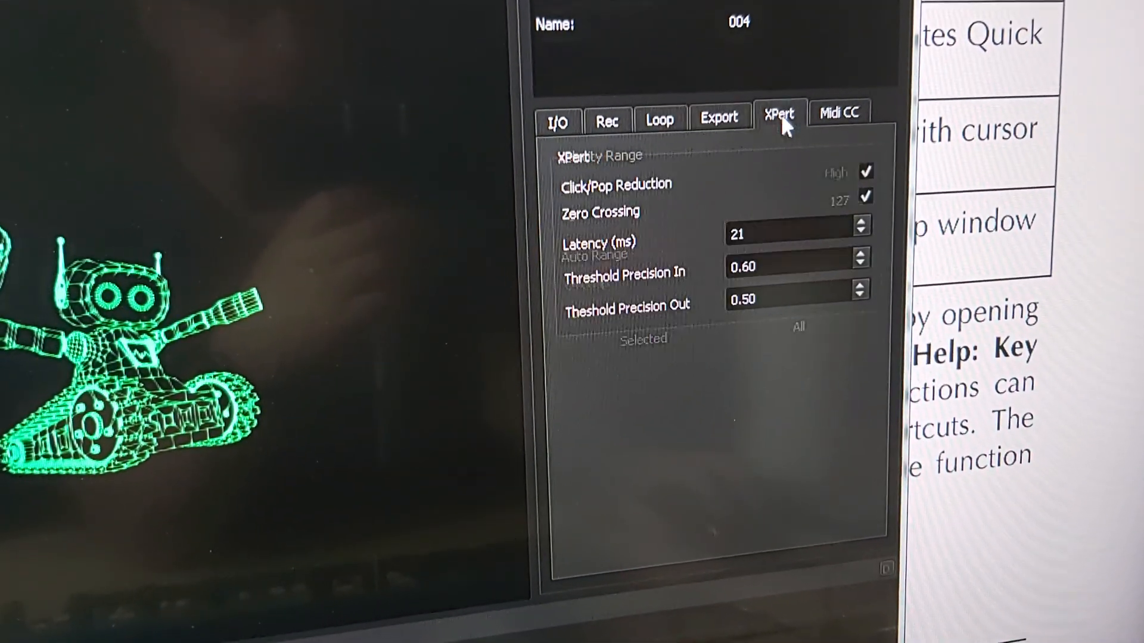
pyautogui.click(840, 114)
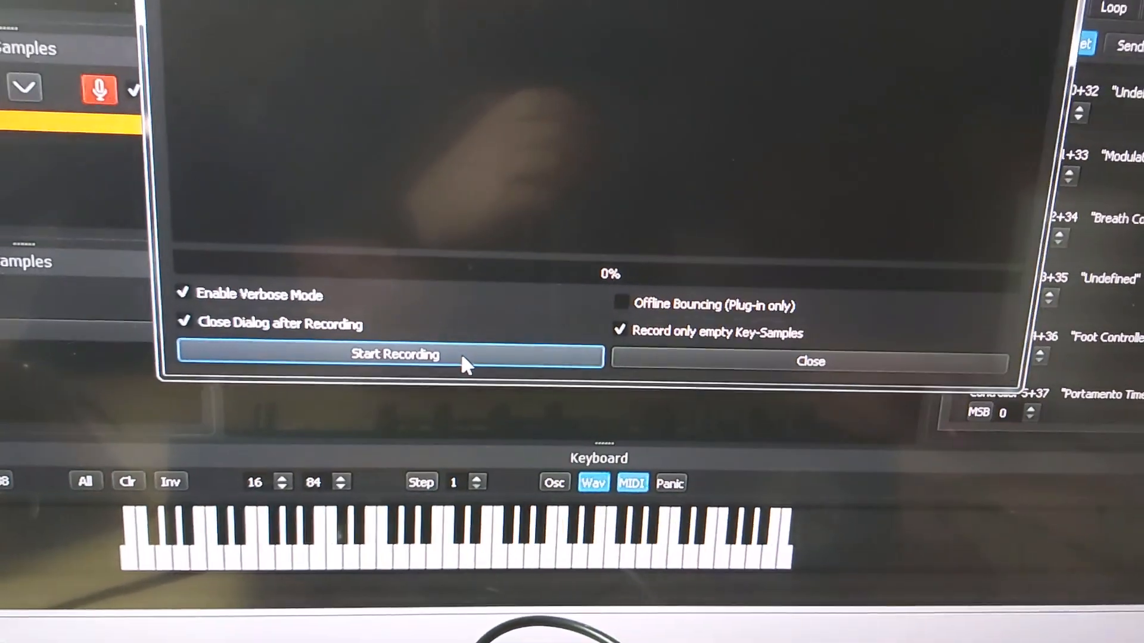
# Step: Start recording only empty key-samples, beginning with note 16 of multi-sample 001
pyautogui.click(393, 354)
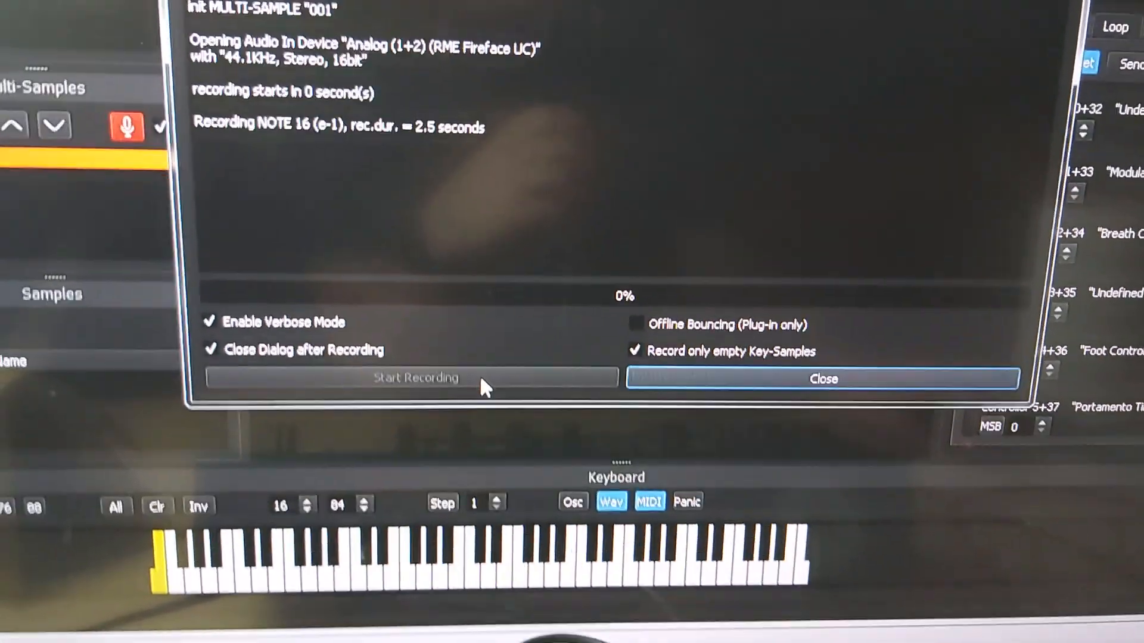